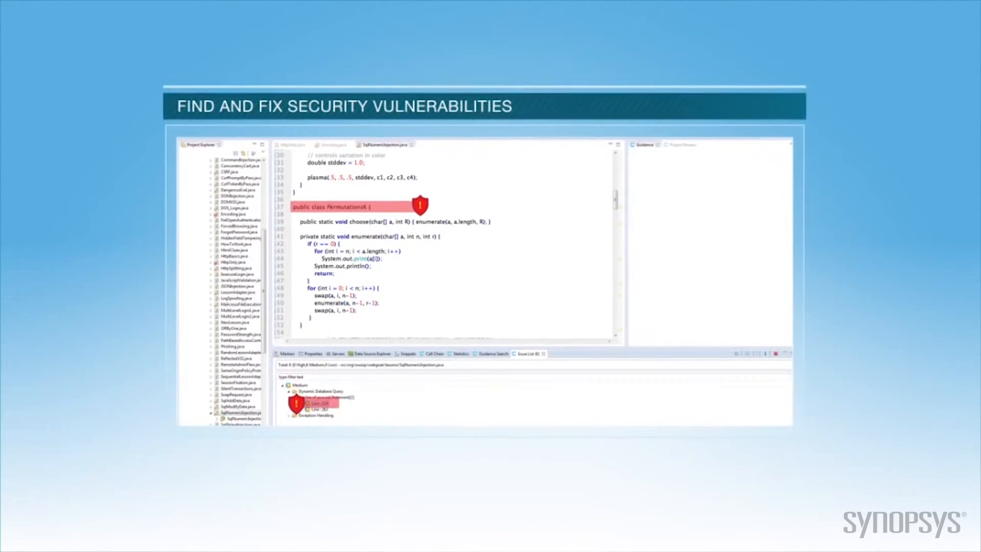
- Select the flagged SqlNumericInjection.java issue to show its SQL Injection description and examples
left_click(316, 406)
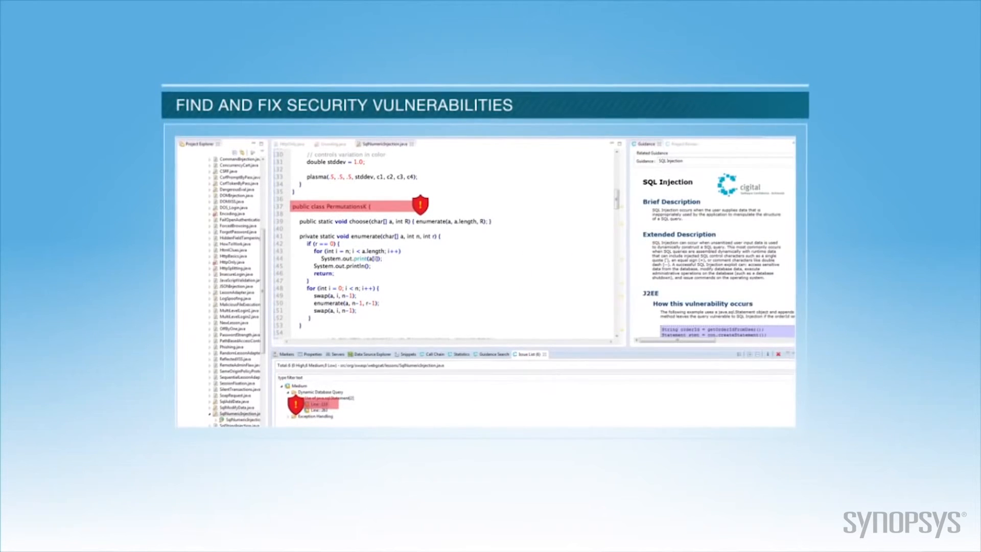